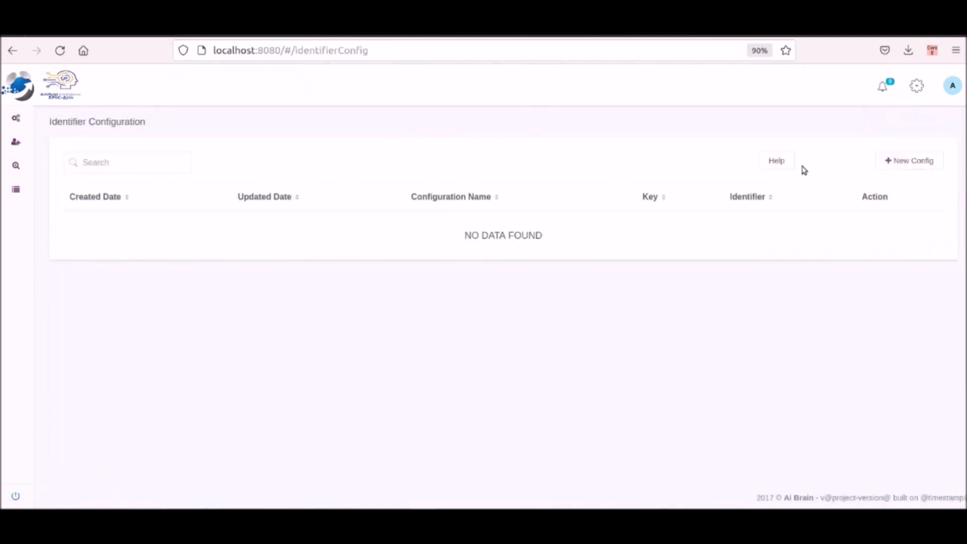
# Read the identifier setup help and follow its developers.google.com Custom Search JSON API link.
pyautogui.click(776, 160)
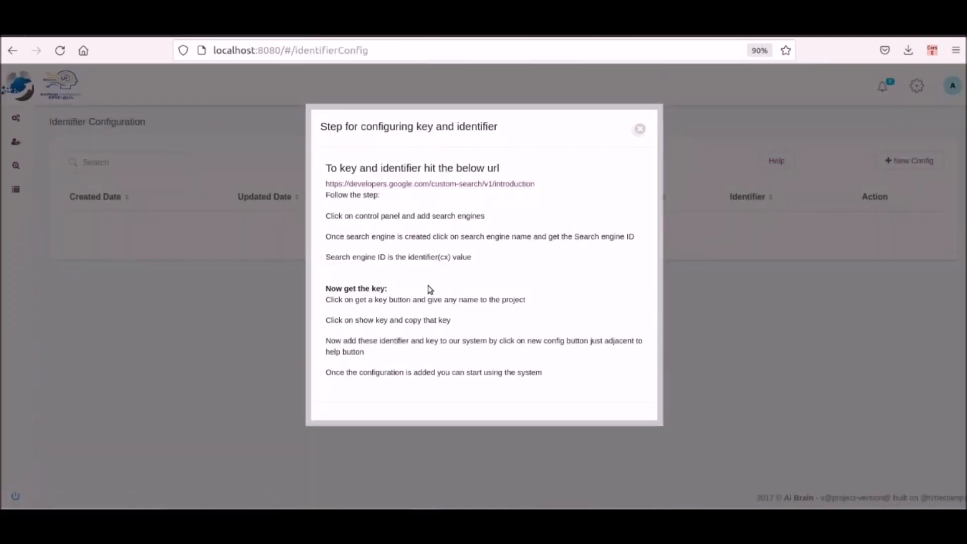
pyautogui.click(429, 183)
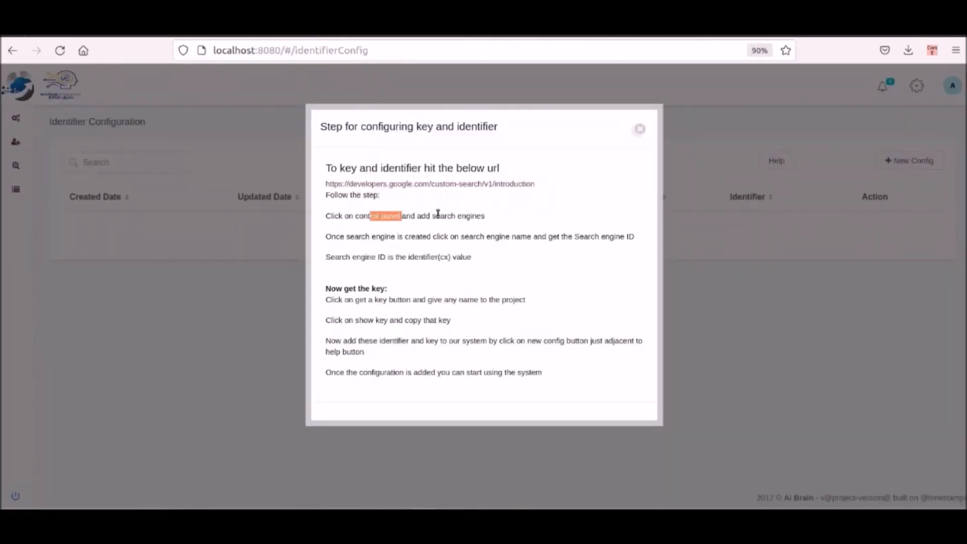
pyautogui.click(430, 184)
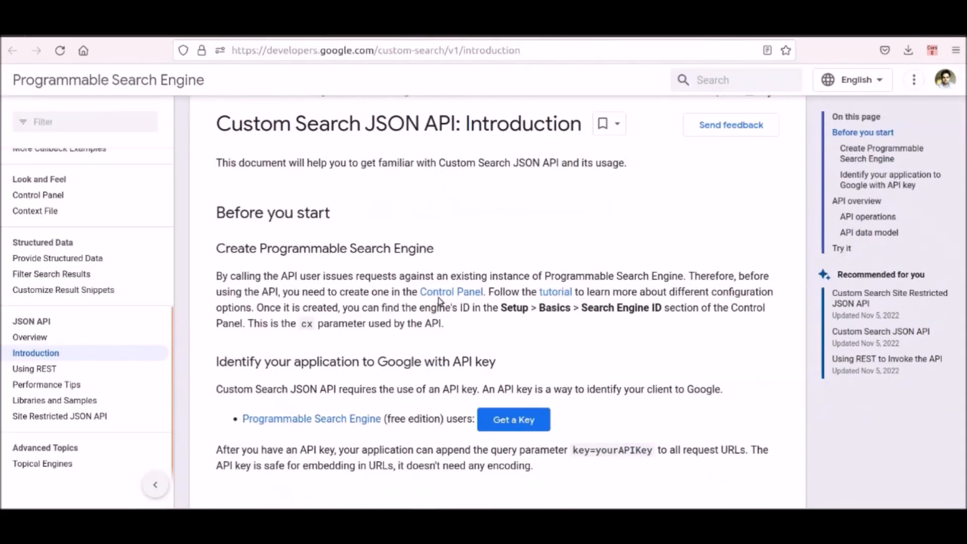
# Create a whole-web Programmable Search Engine named brain with reCAPTCHA ticked.
pyautogui.click(451, 292)
pyautogui.write('brain')
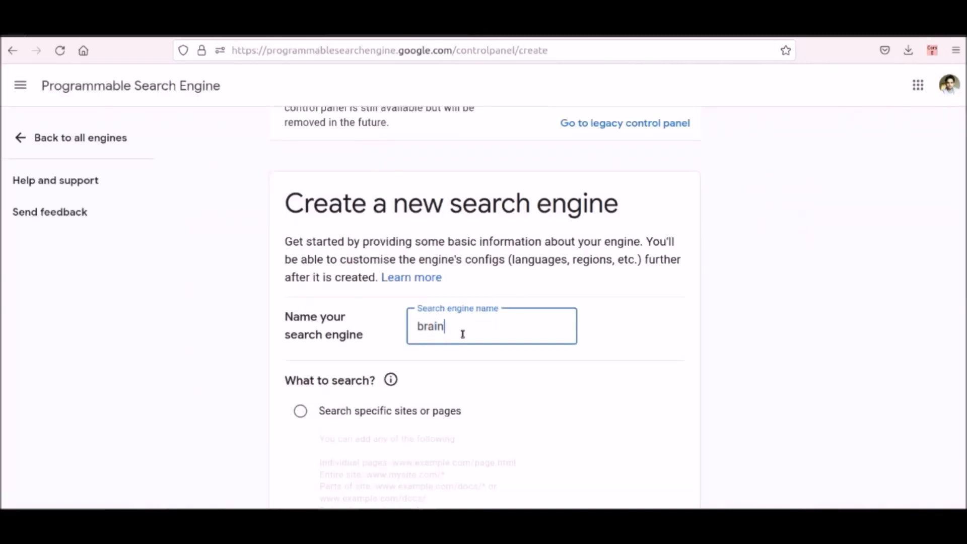
pyautogui.click(316, 454)
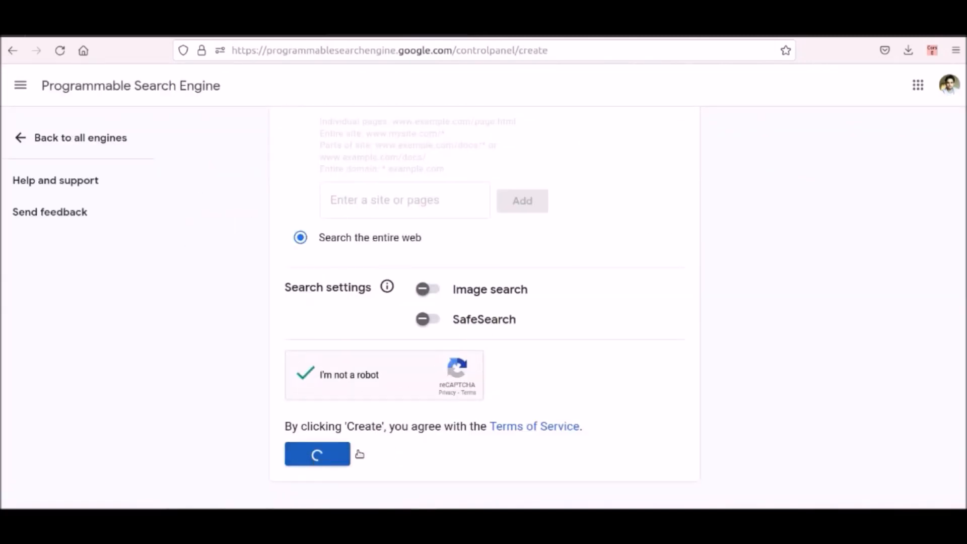
pyautogui.click(316, 454)
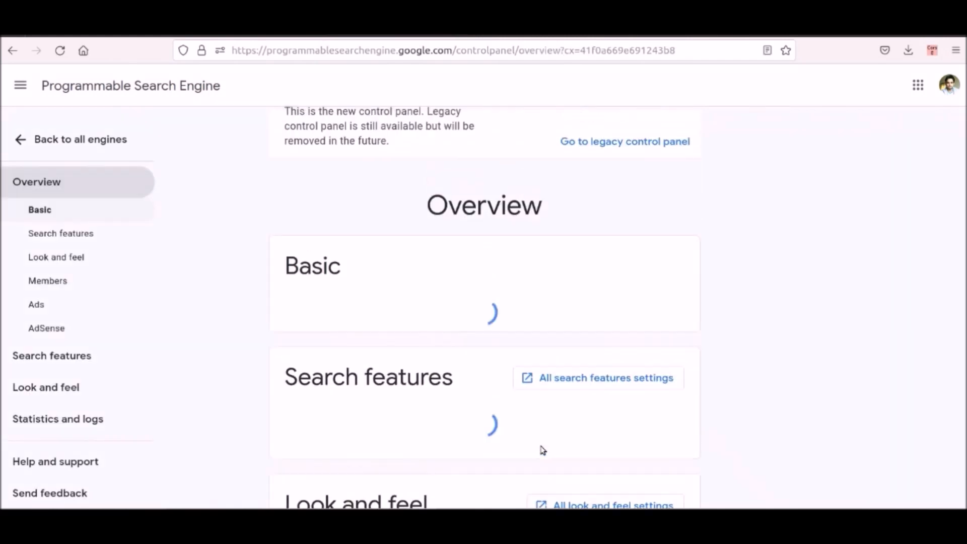
pyautogui.click(81, 139)
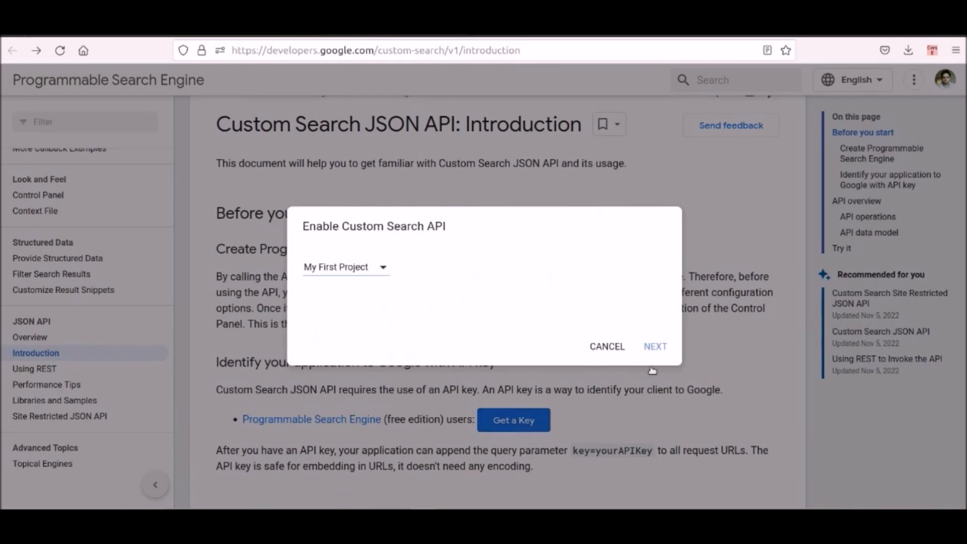
# Enable the Custom Search API and reveal the generated API key.
pyautogui.click(655, 346)
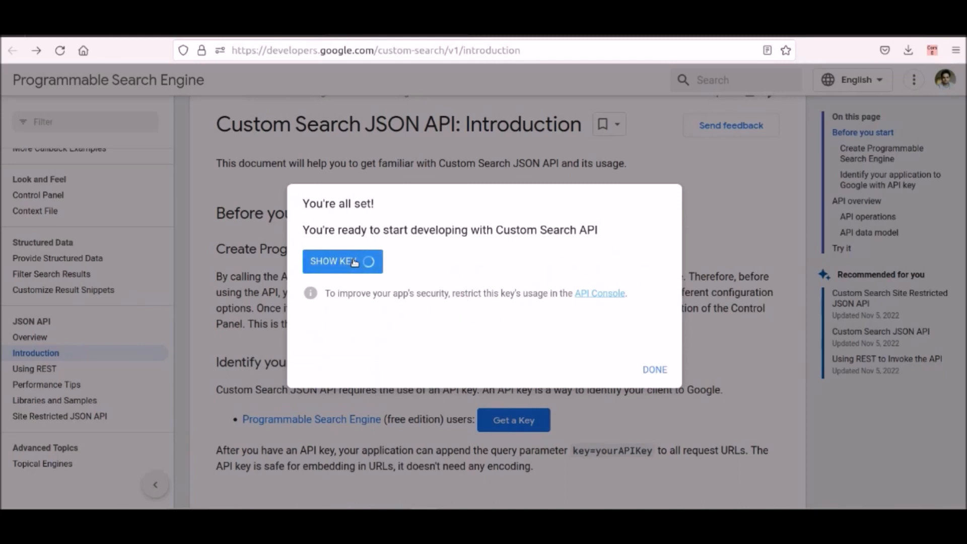
pyautogui.click(334, 261)
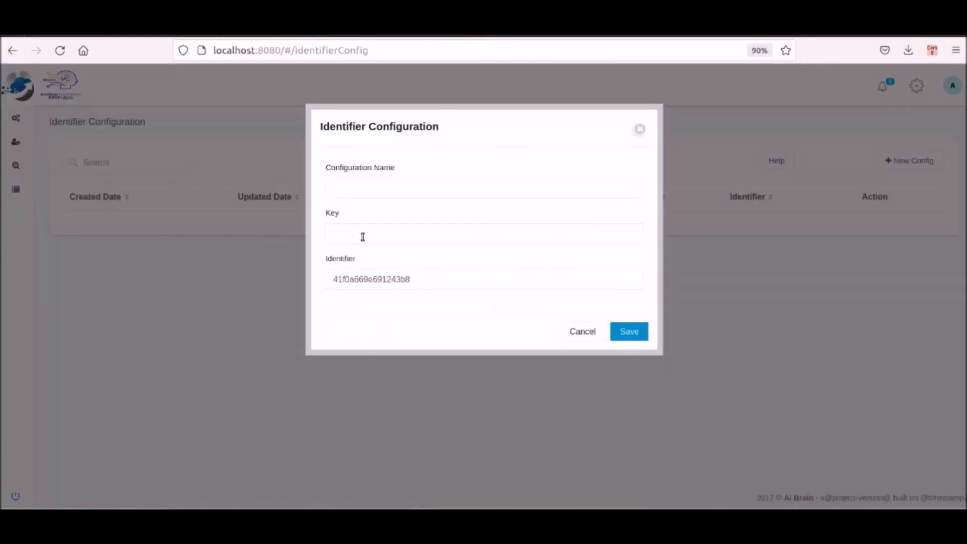
# Save identifier configuration AiB holding the API key and search engine ID.
pyautogui.write('AiB')
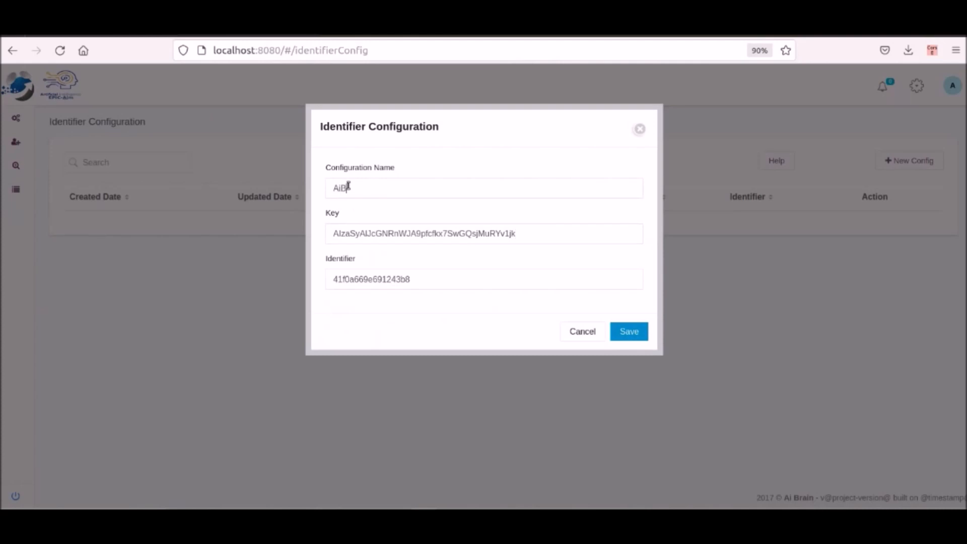
pyautogui.click(629, 331)
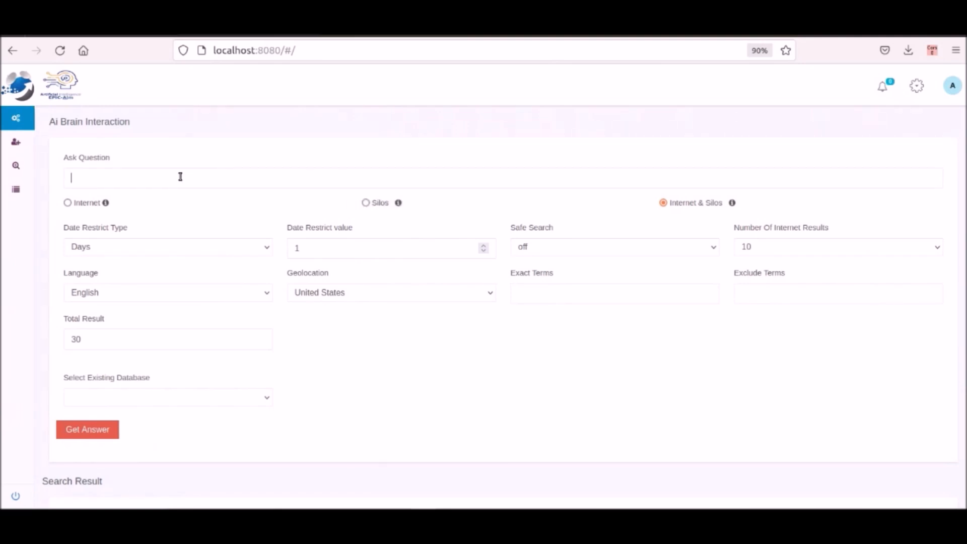
# Ask earth as an Internet-only search stored in the MySql - Mysql1 database.
pyautogui.write('earth')
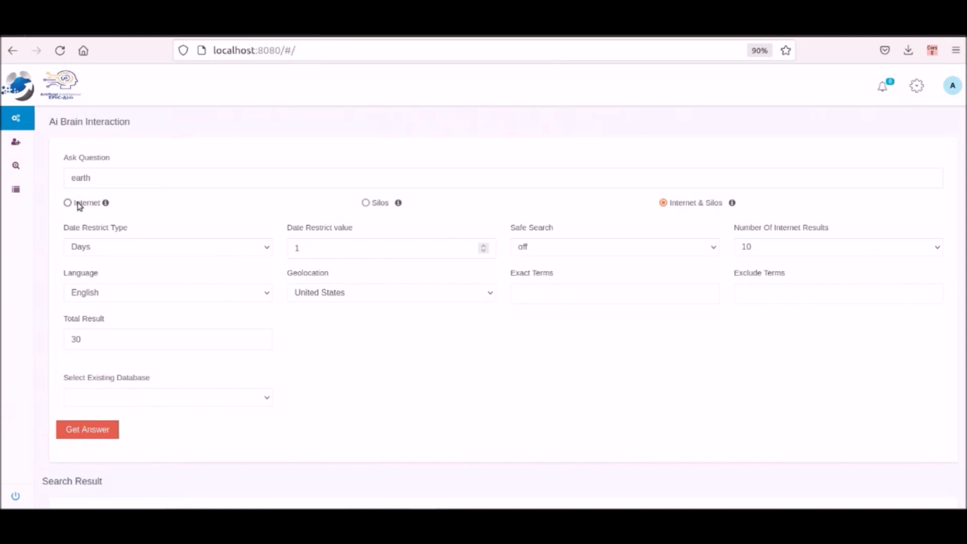
pyautogui.click(67, 202)
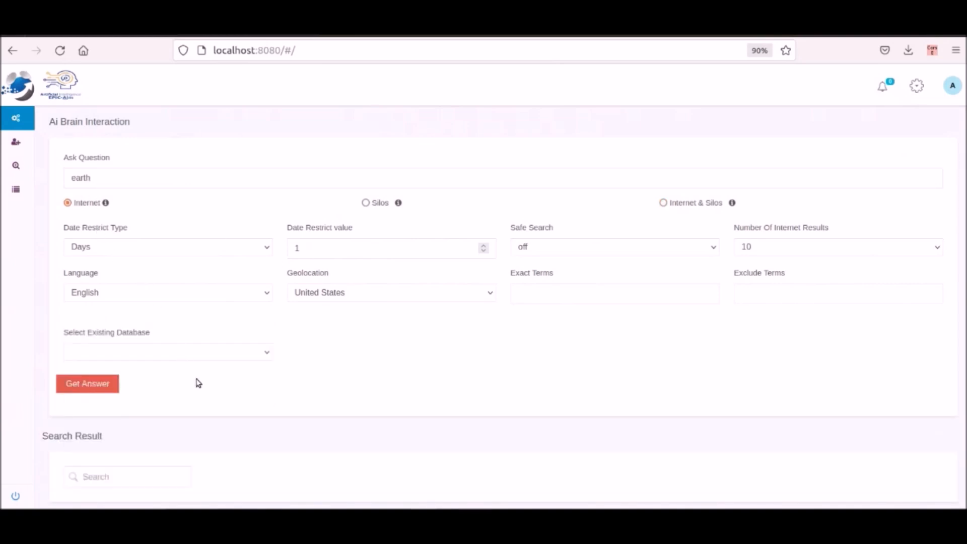
pyautogui.click(167, 351)
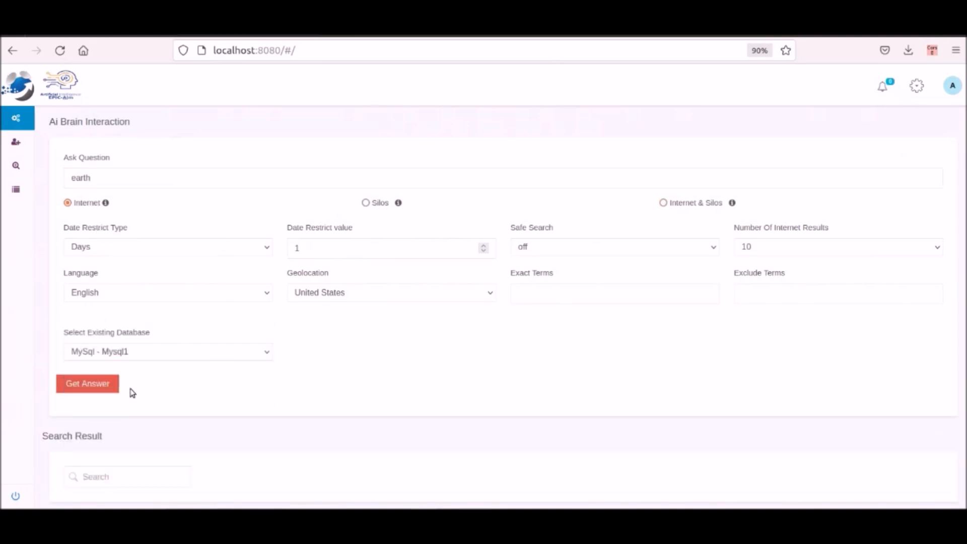
pyautogui.click(87, 383)
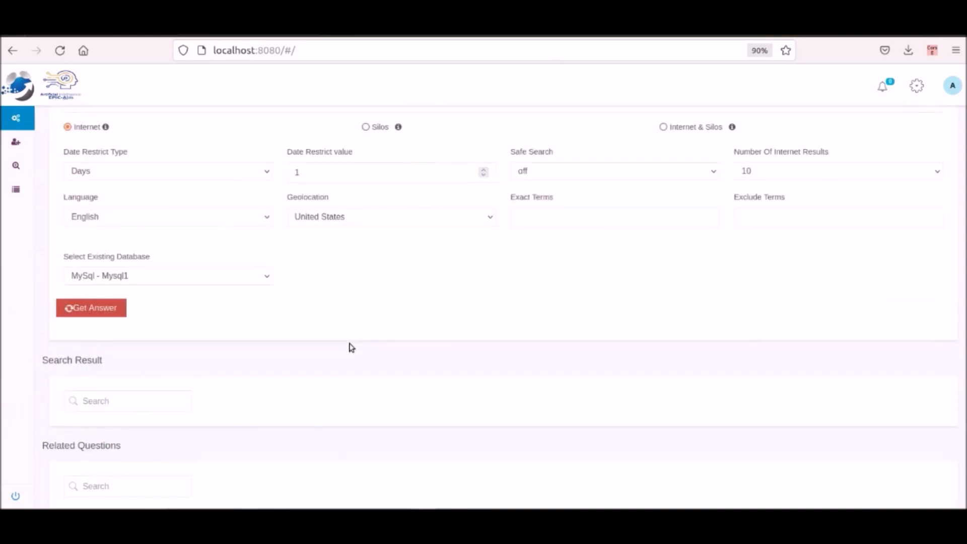
# Review the earth summary and its ten ranked internet results.
pyautogui.click(89, 309)
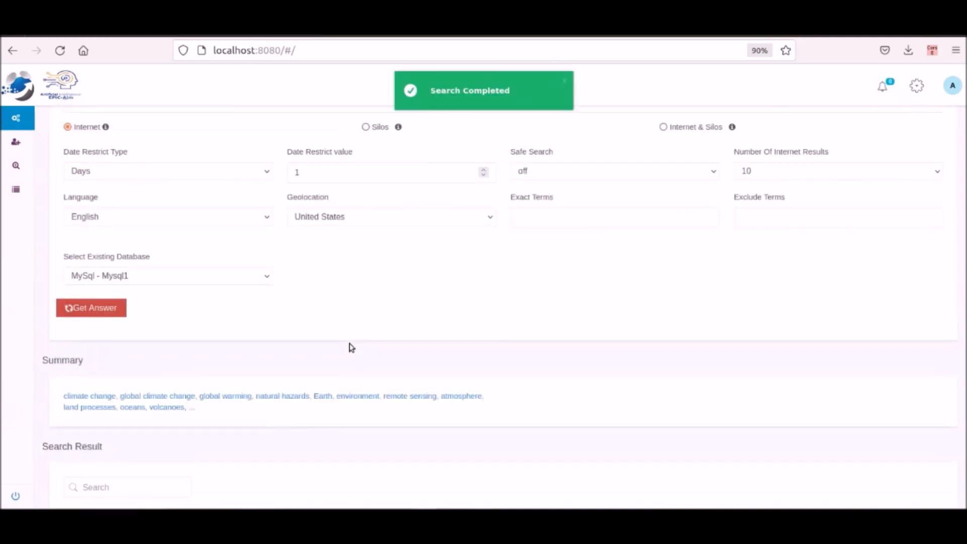
pyautogui.scroll(-3)
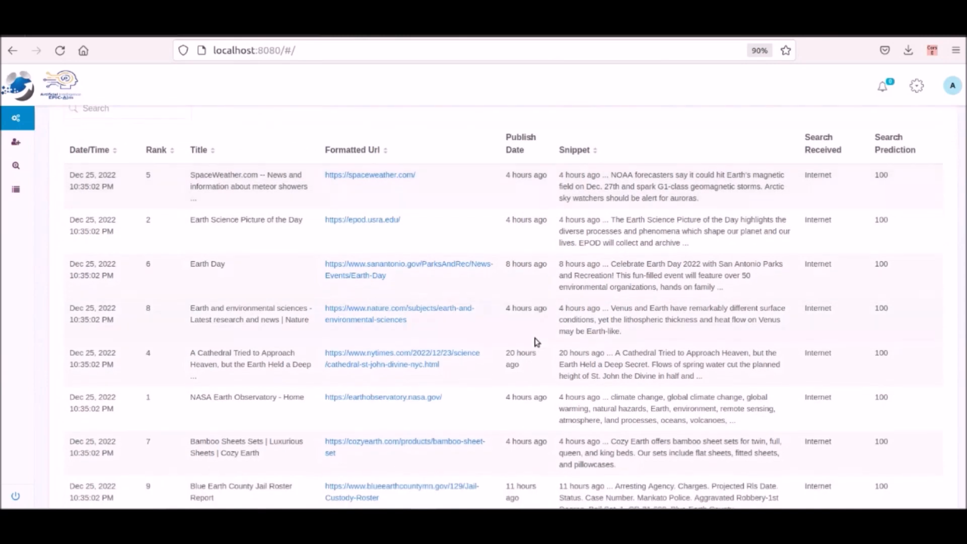
pyautogui.scroll(-3)
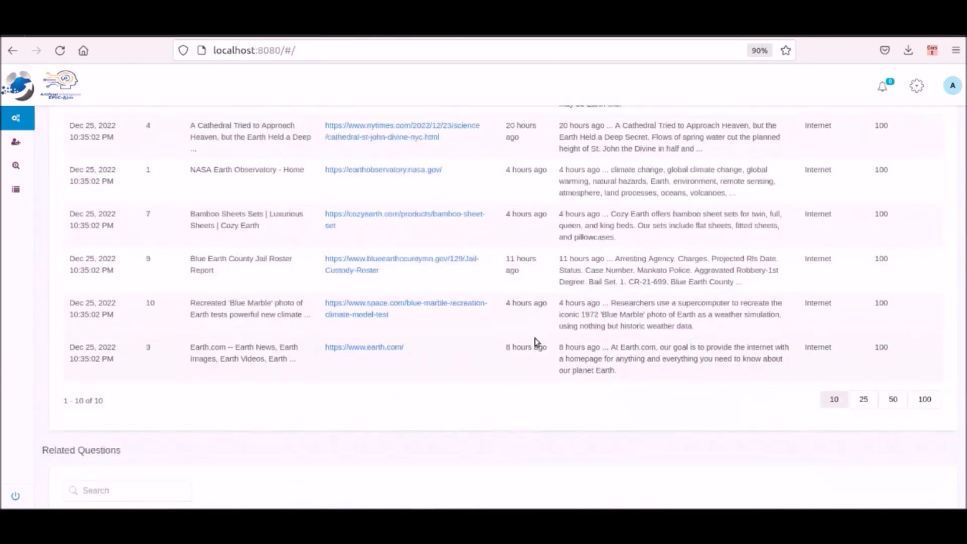
pyautogui.scroll(3)
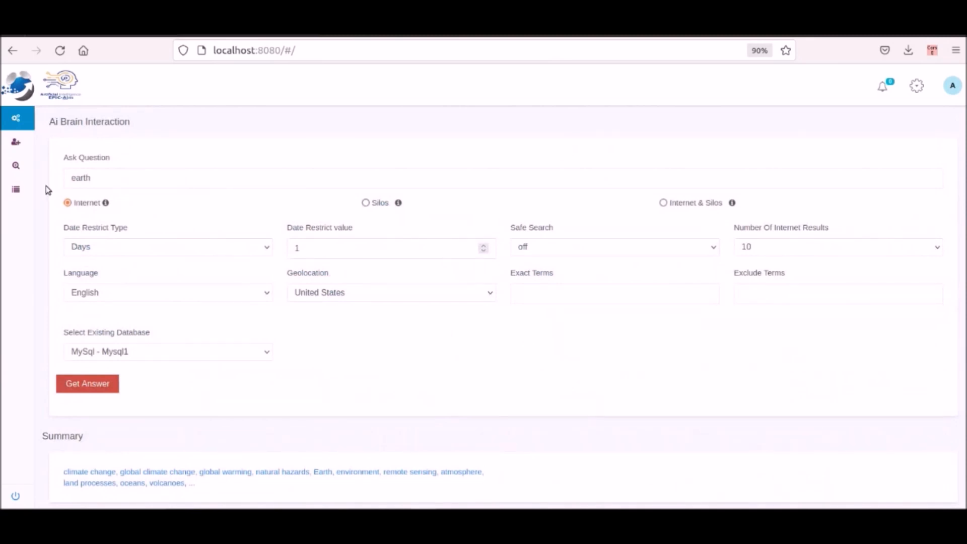
# Rerun earth across Internet & Silos with Date Restrict value 3.
pyautogui.click(663, 203)
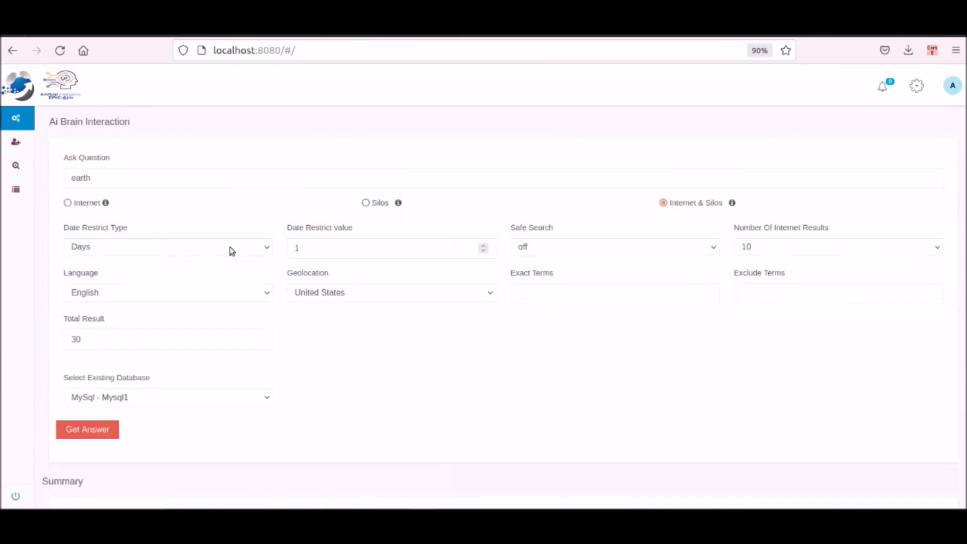
pyautogui.click(166, 246)
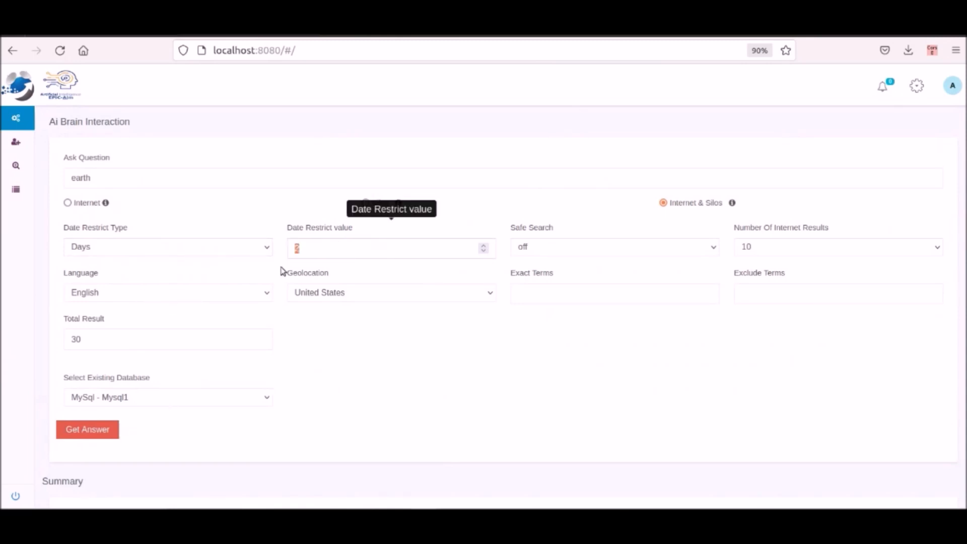
pyautogui.click(87, 429)
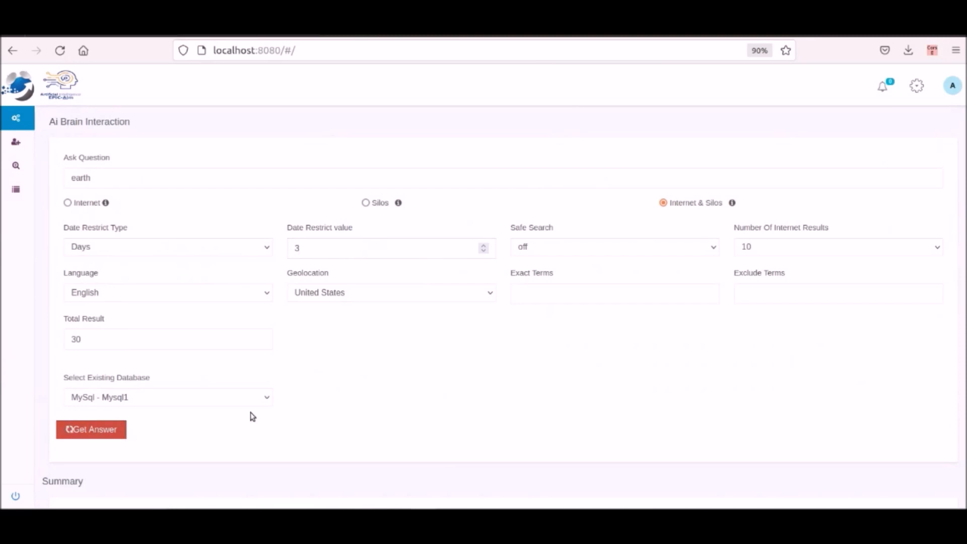
pyautogui.moveTo(412, 347)
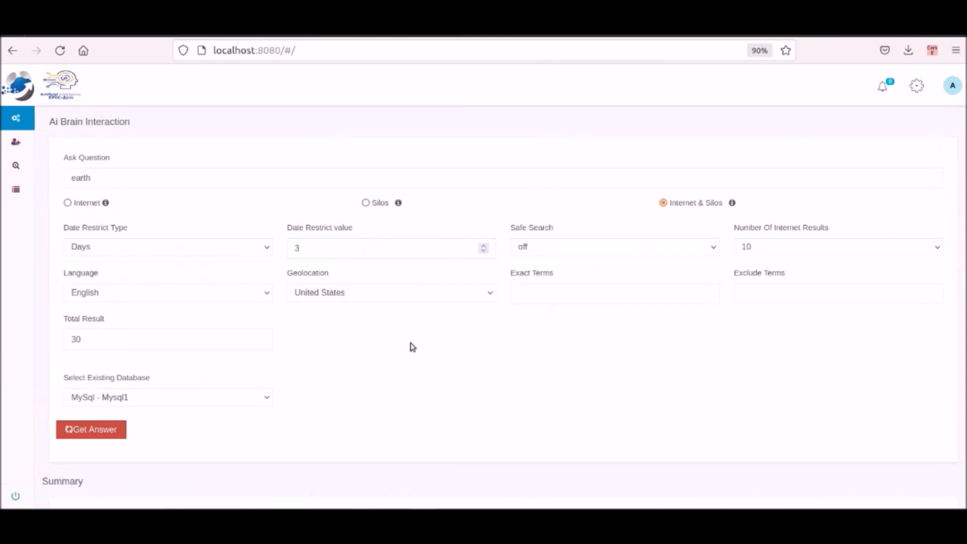
pyautogui.click(91, 429)
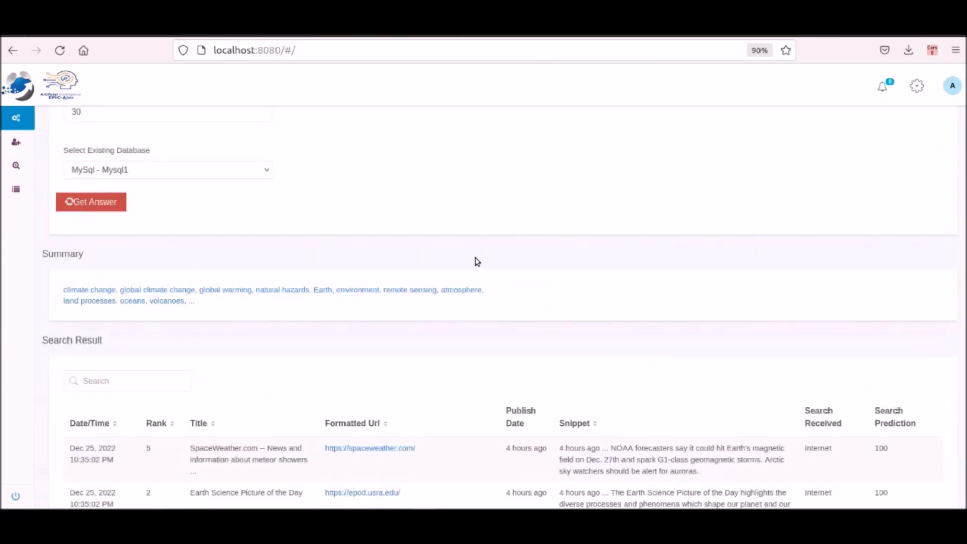
# Browse the seventeen combined earth results across both result pages.
pyautogui.click(90, 202)
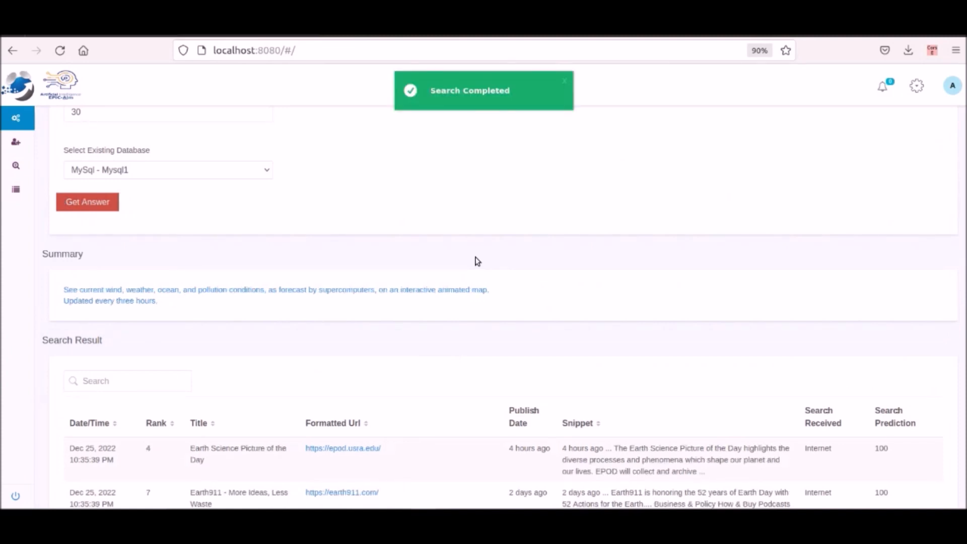
pyautogui.scroll(-3)
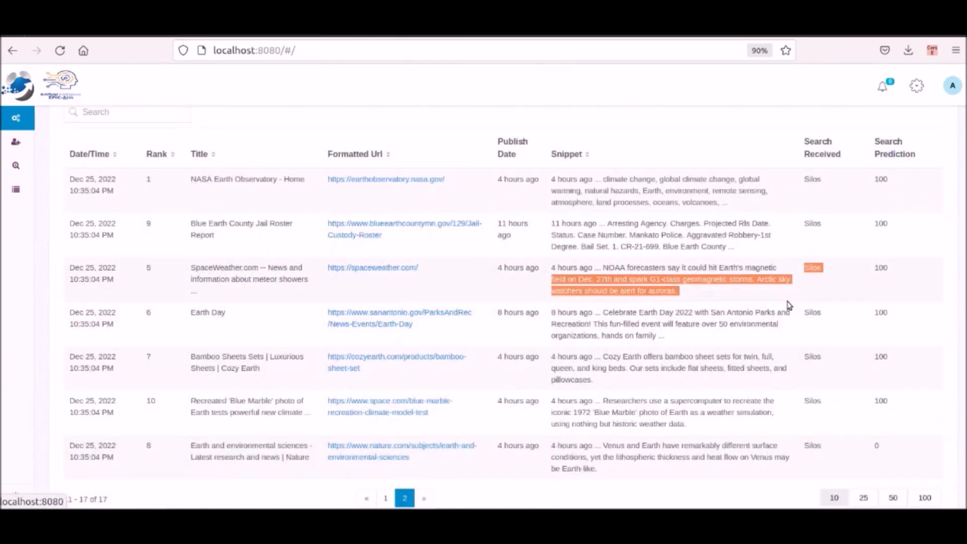
pyautogui.scroll(-3)
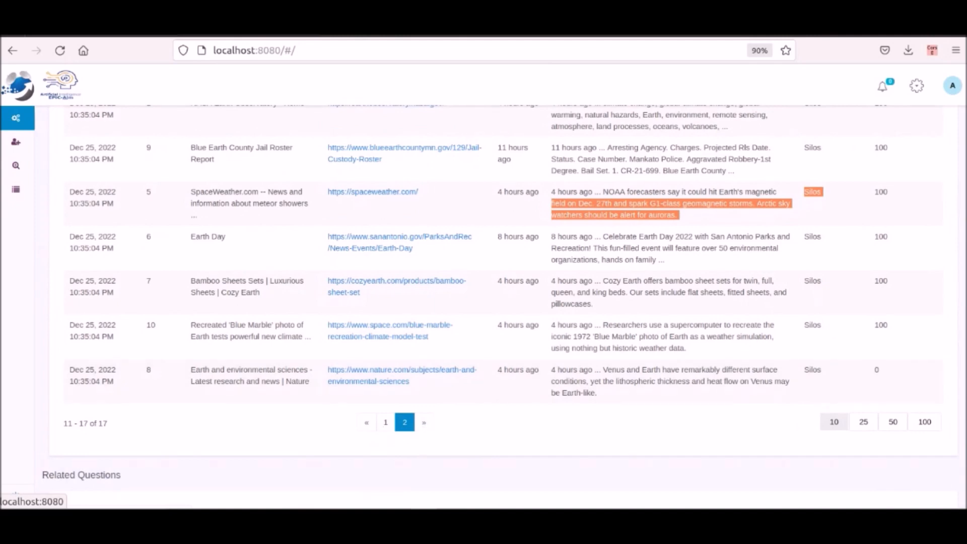
pyautogui.click(386, 422)
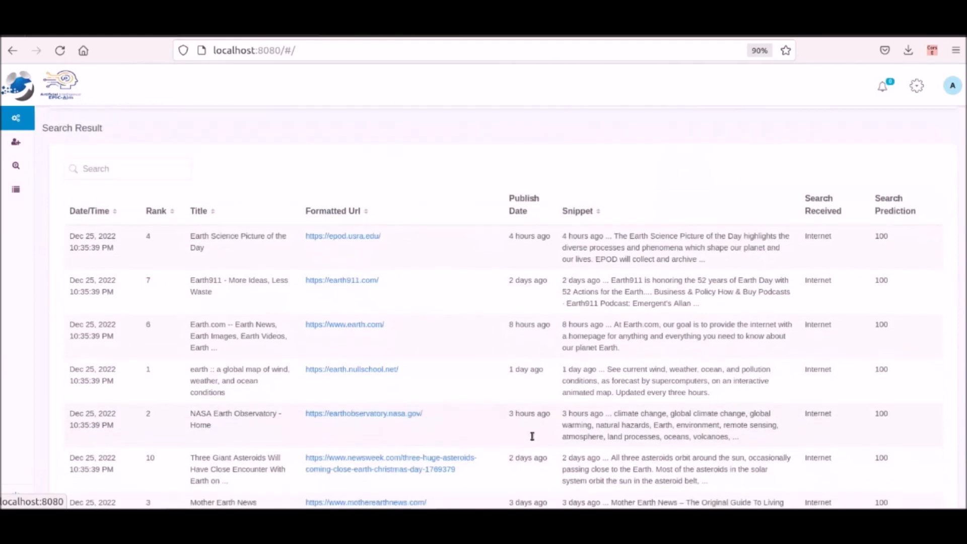
pyautogui.scroll(-3)
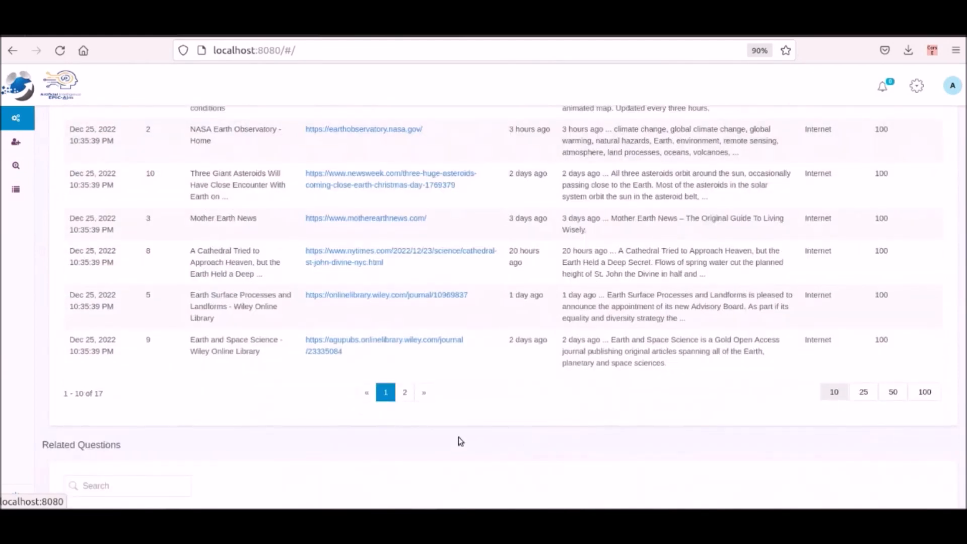
pyautogui.moveTo(447, 432)
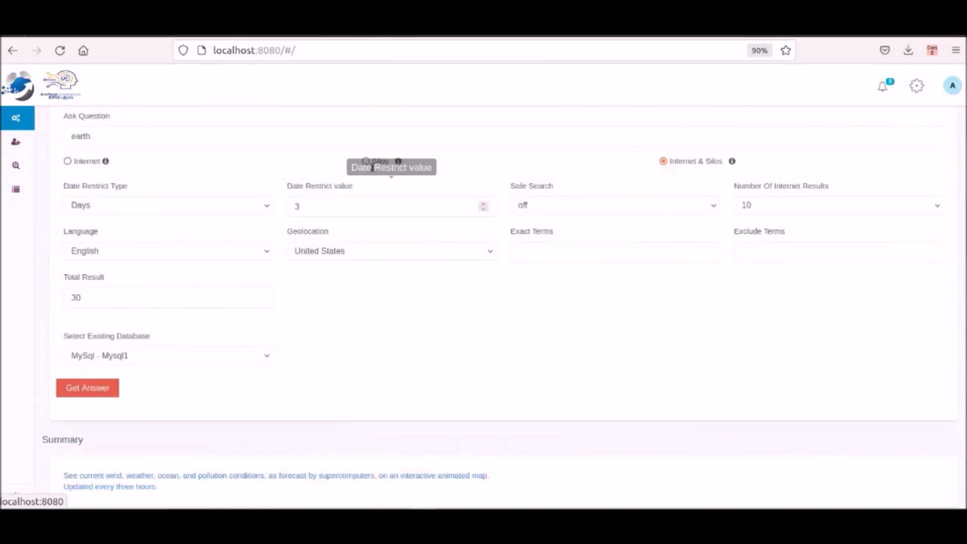
# Launch a Silos-only earth search, then bring up the empty Insert Silos form.
pyautogui.click(364, 161)
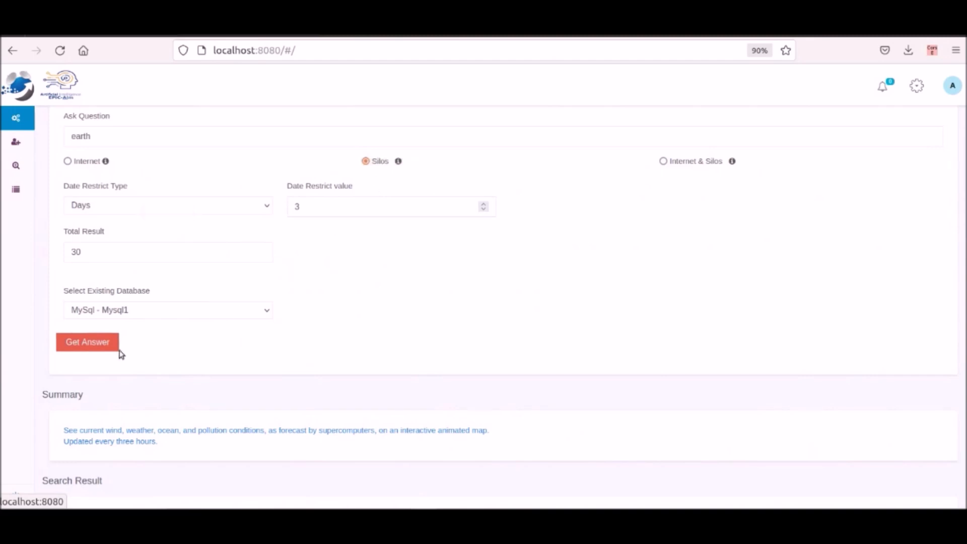
pyautogui.click(87, 342)
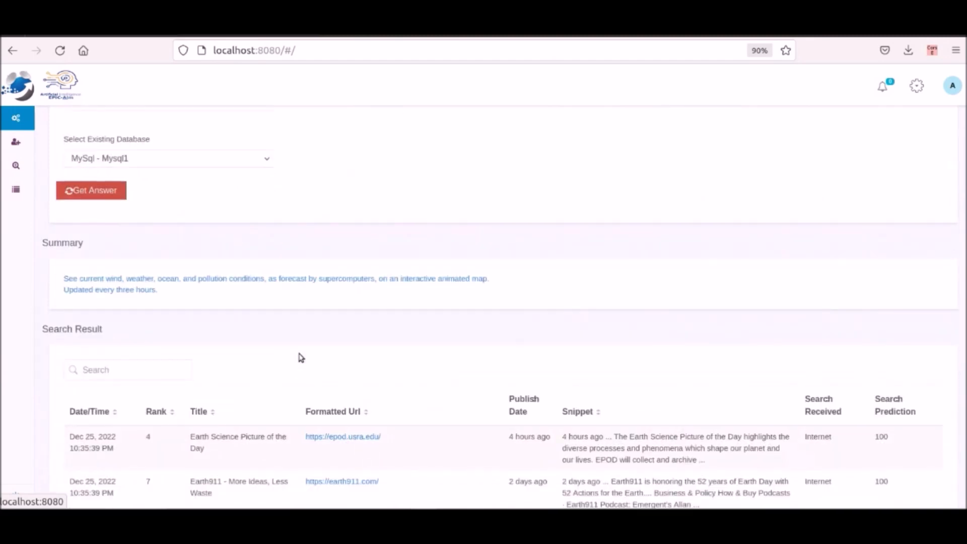
pyautogui.click(90, 190)
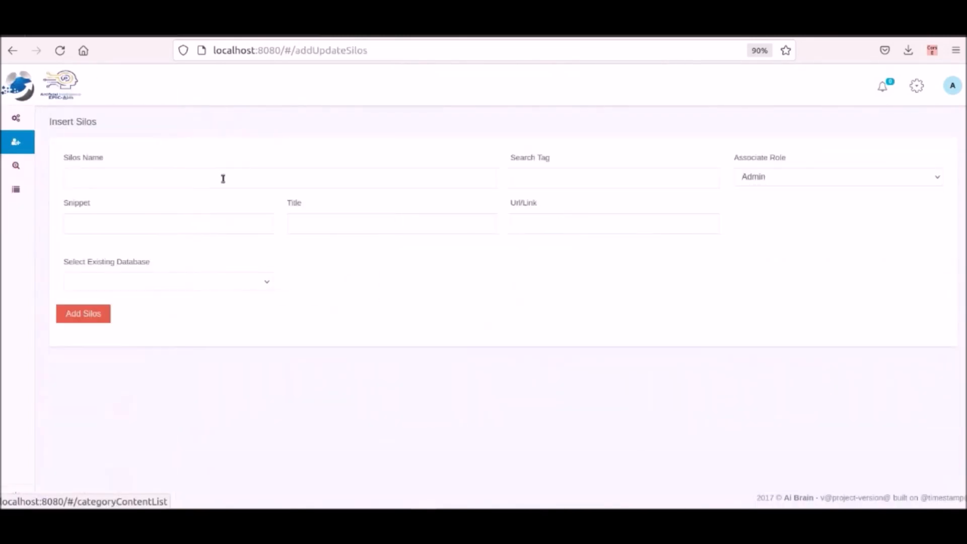
# Enter nasa as the new silo's name.
pyautogui.write('n')
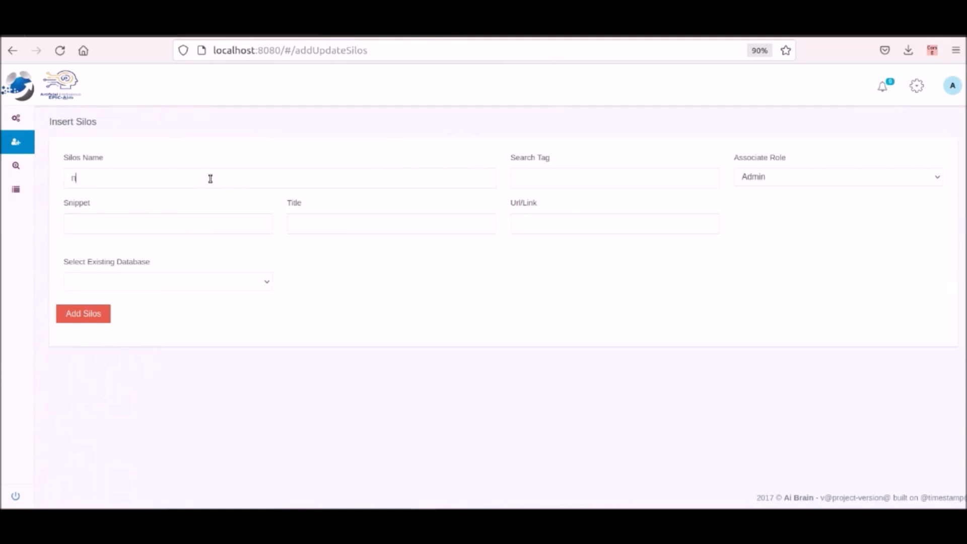
pyautogui.write('asa')
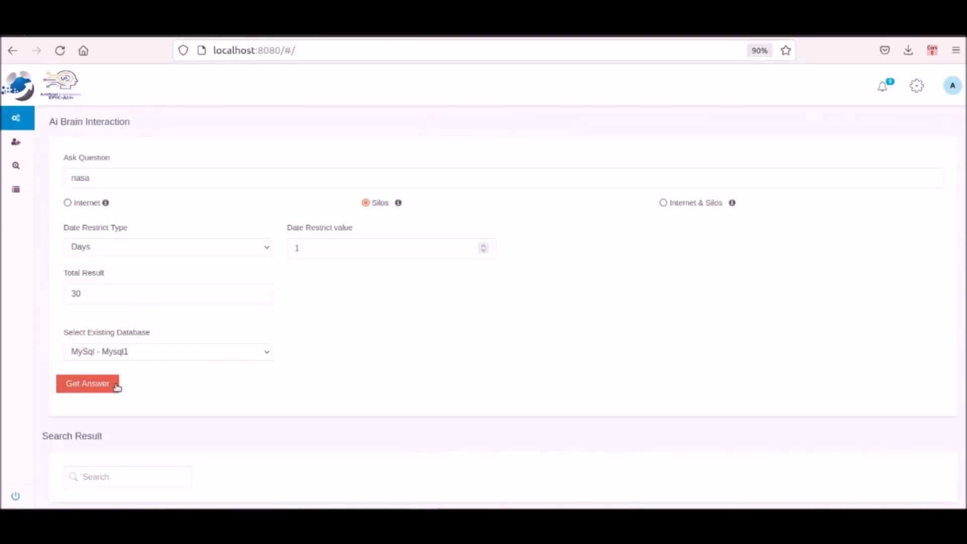
# Get nasa answers from Silos, then again across Internet & Silos for eleven results.
pyautogui.click(86, 383)
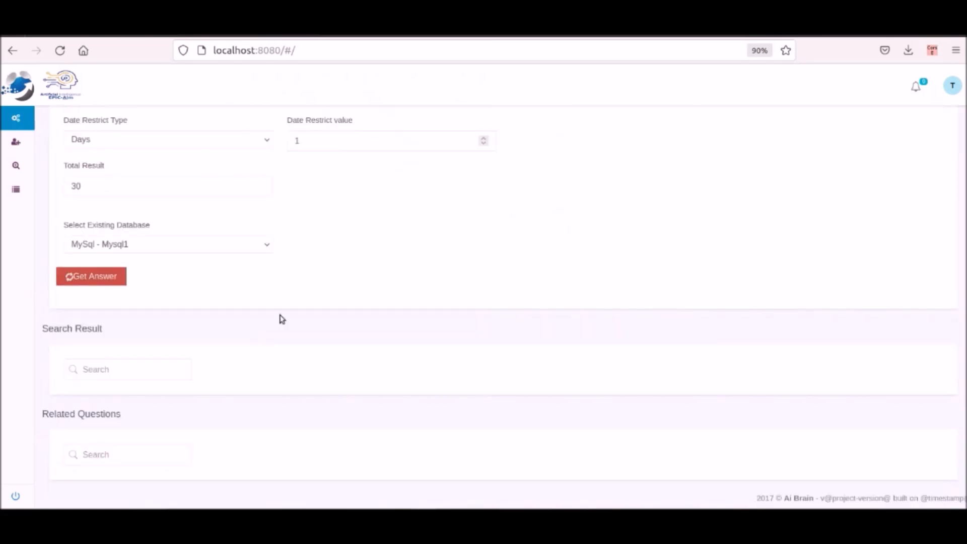
pyautogui.click(90, 276)
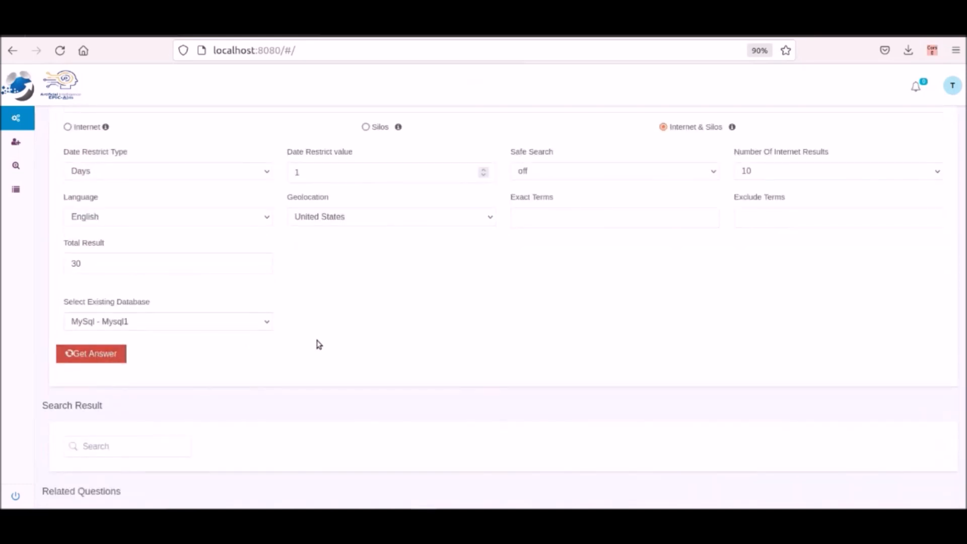
pyautogui.click(91, 353)
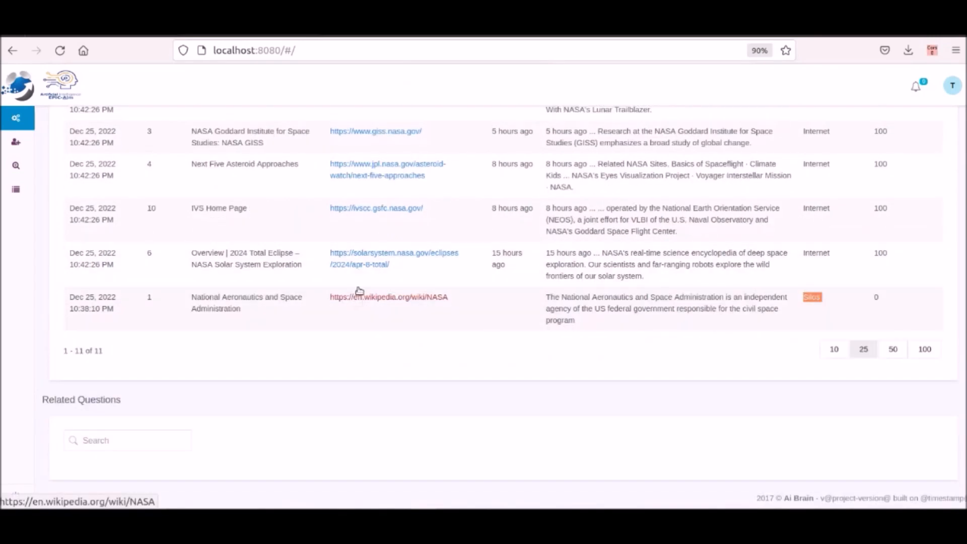
# Visit the solarsystem.nasa.gov 2024 total eclipse result and return to AI Brain.
pyautogui.click(393, 259)
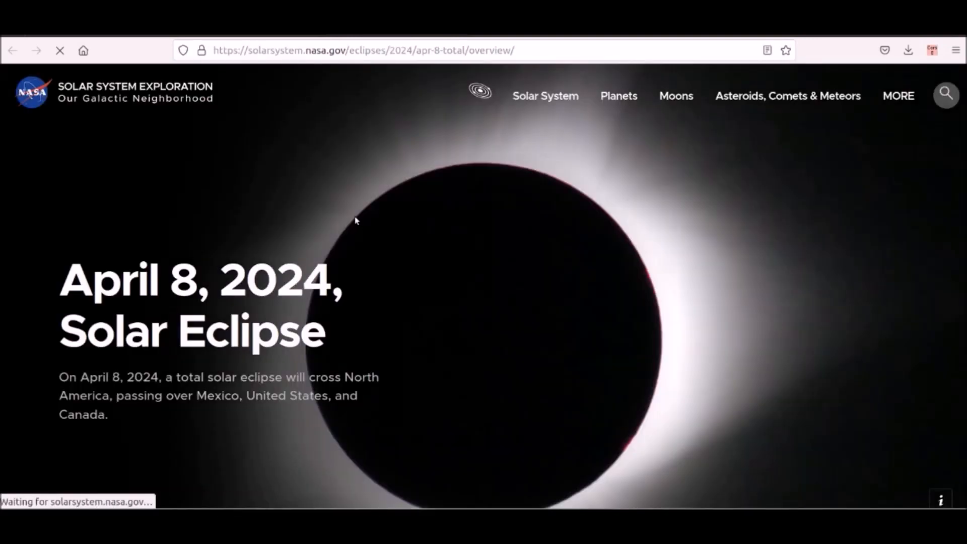
pyautogui.click(14, 50)
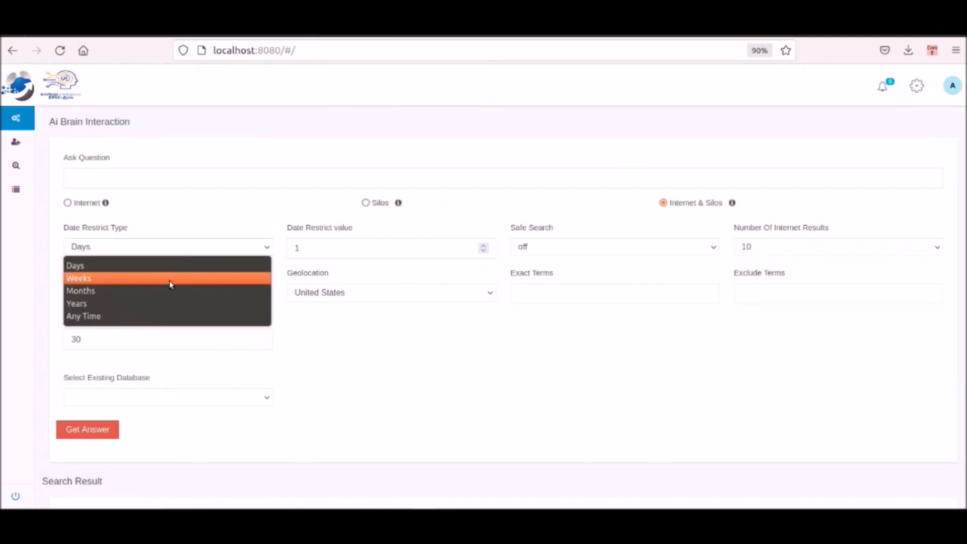
# Ask what is cancer across Internet & Silos restricted to the last year.
pyautogui.click(77, 303)
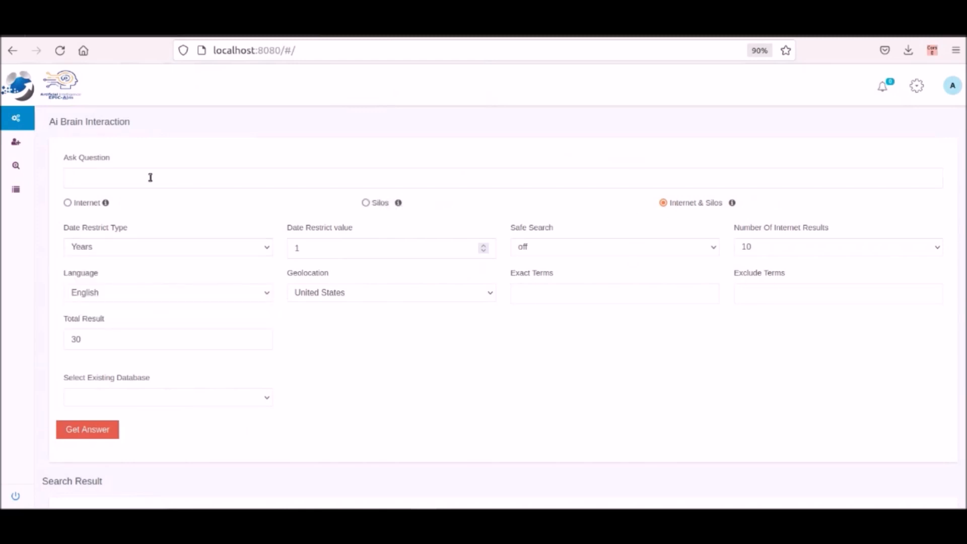
pyautogui.write('what is cance')
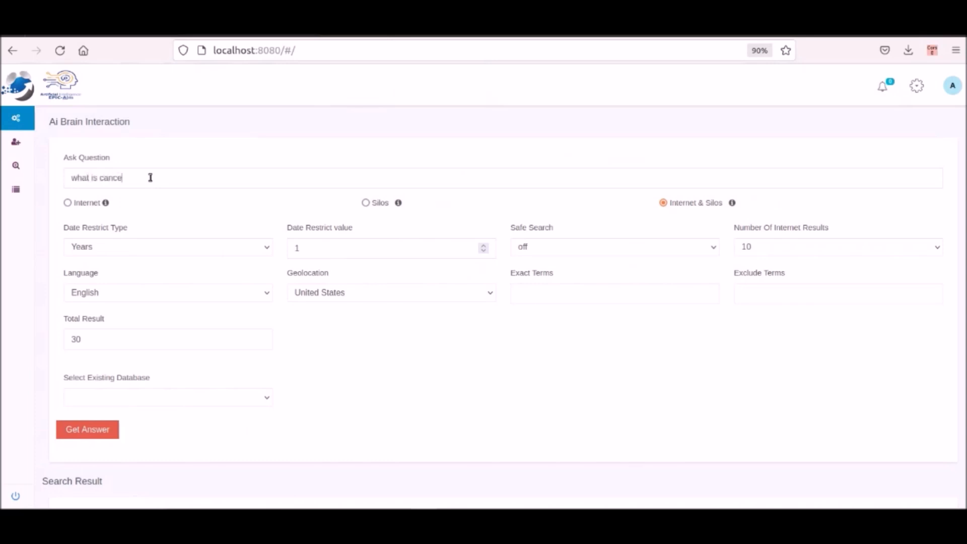
pyautogui.write('r')
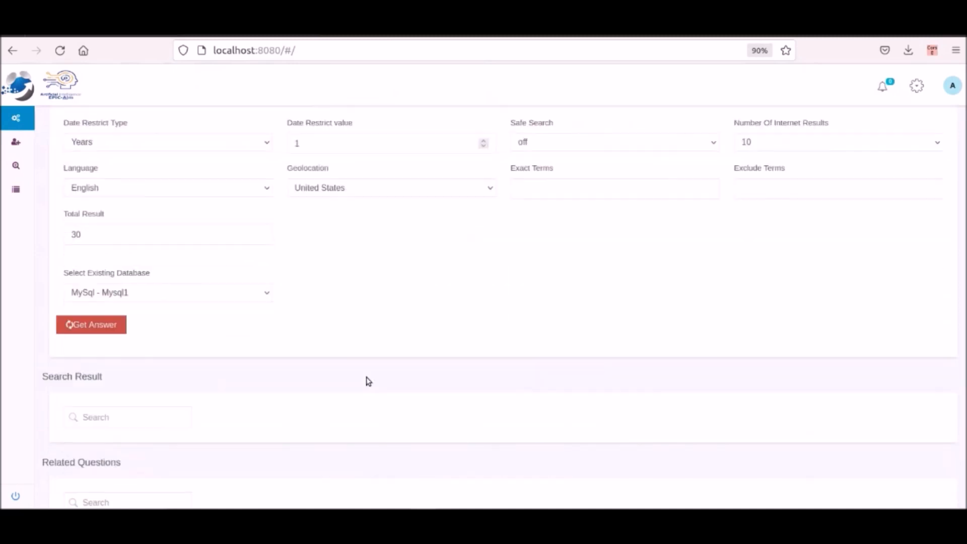
pyautogui.click(91, 325)
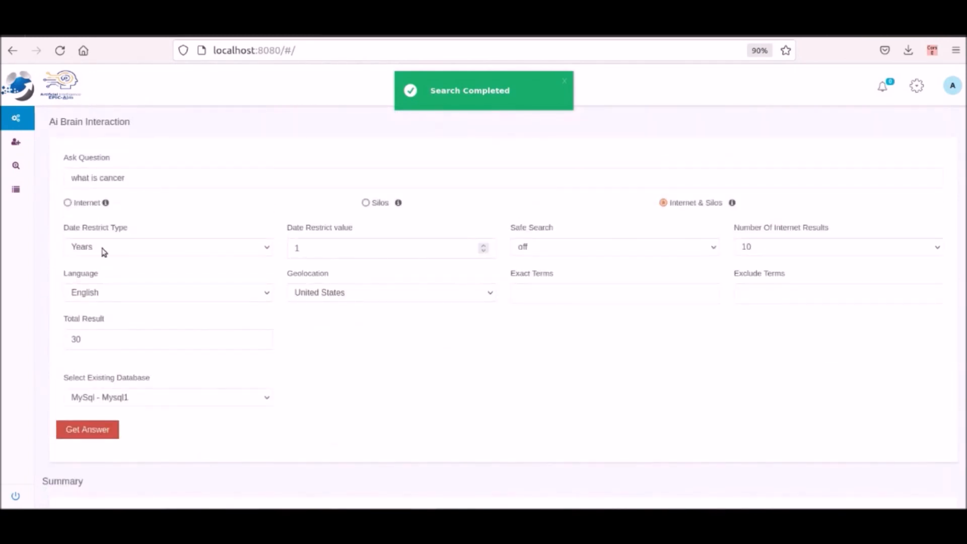
# Repeat what is cancer as a Silos-only search and review its results.
pyautogui.click(86, 429)
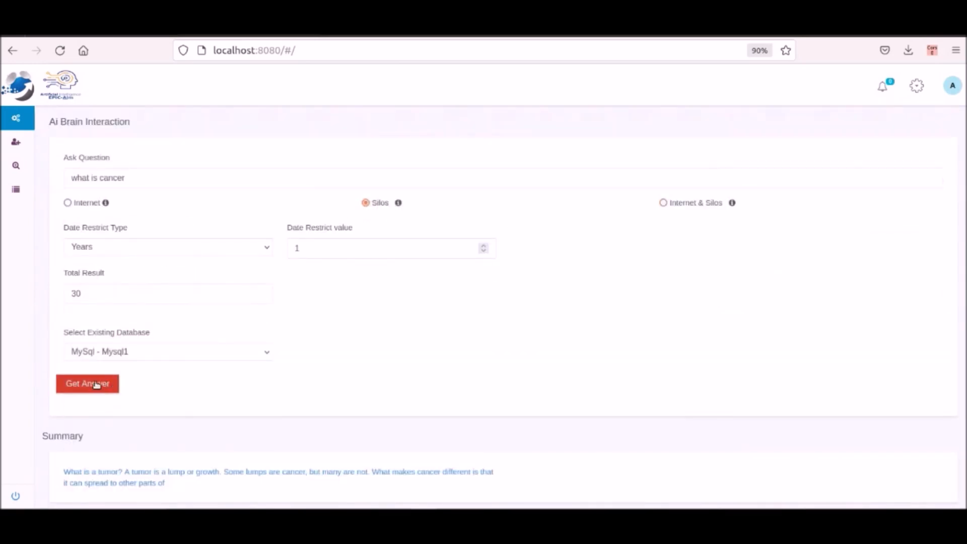
pyautogui.click(87, 383)
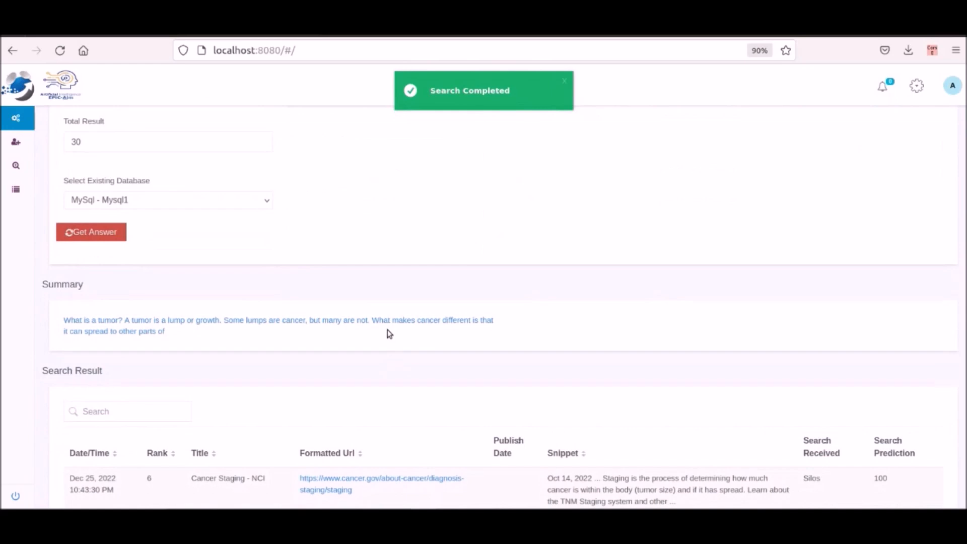
pyautogui.scroll(-3)
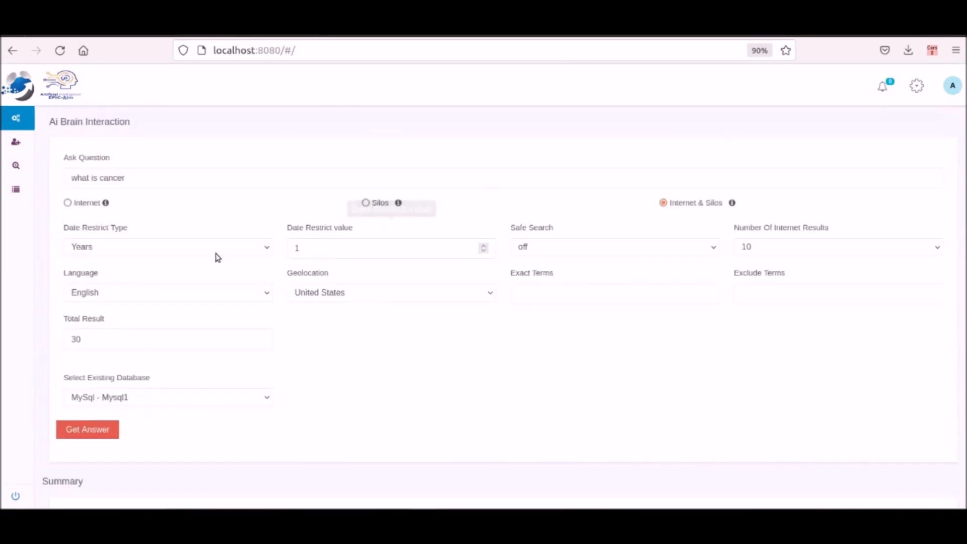
# Get Internet & Silos answers for germany in German, Ukraine geolocation, last day.
pyautogui.click(167, 246)
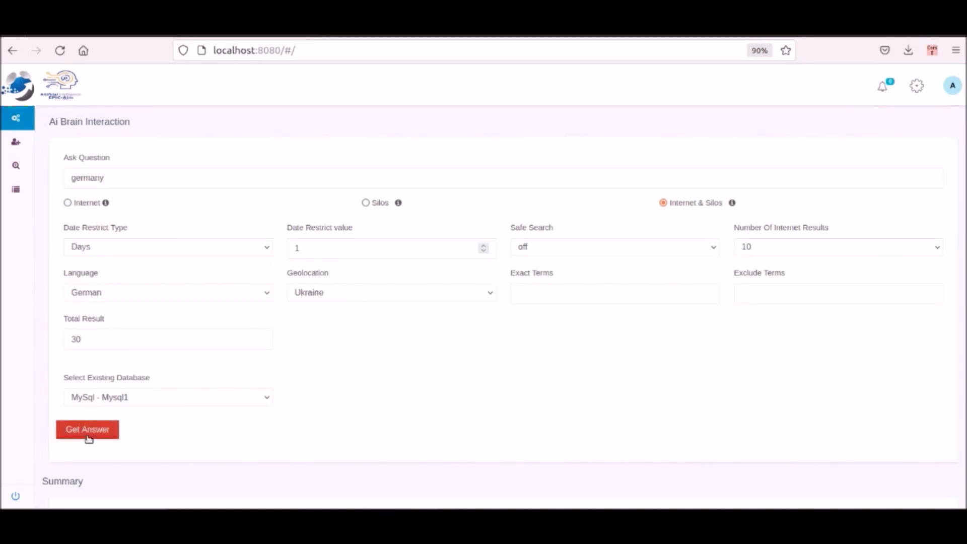
pyautogui.click(86, 429)
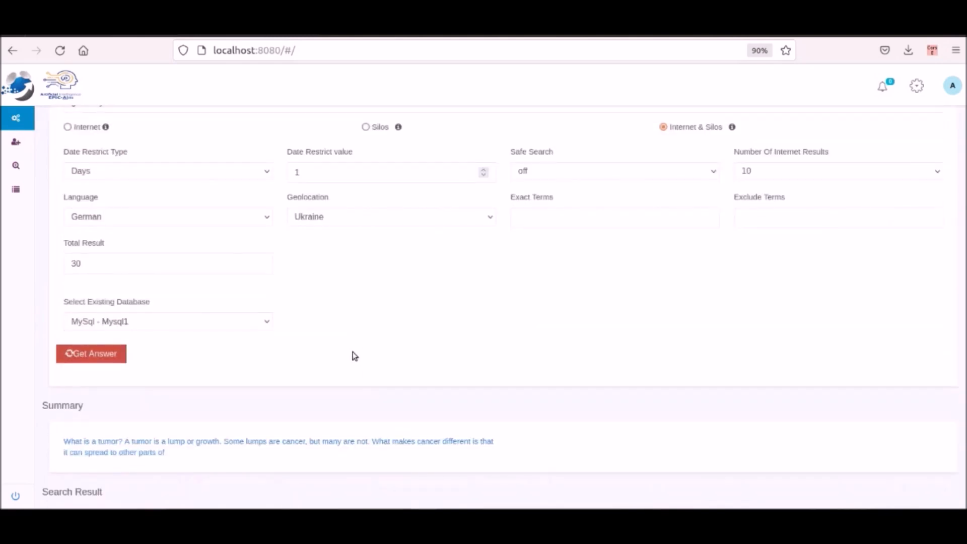
pyautogui.click(91, 354)
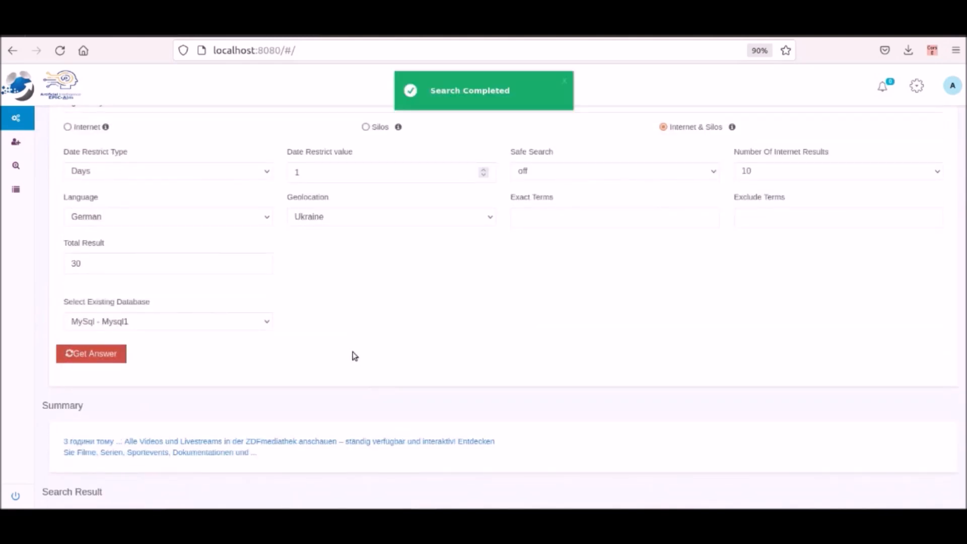
pyautogui.scroll(-3)
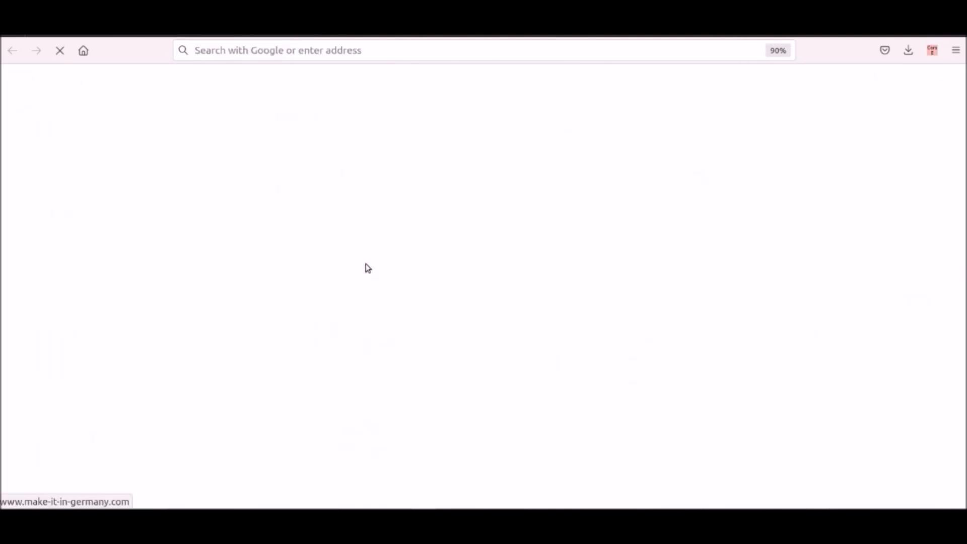
pyautogui.moveTo(373, 247)
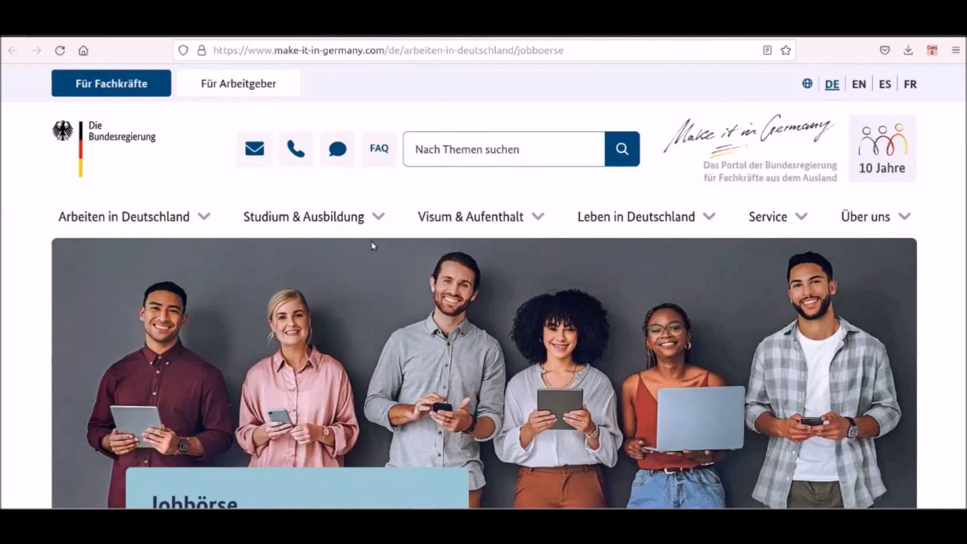
pyautogui.moveTo(221, 116)
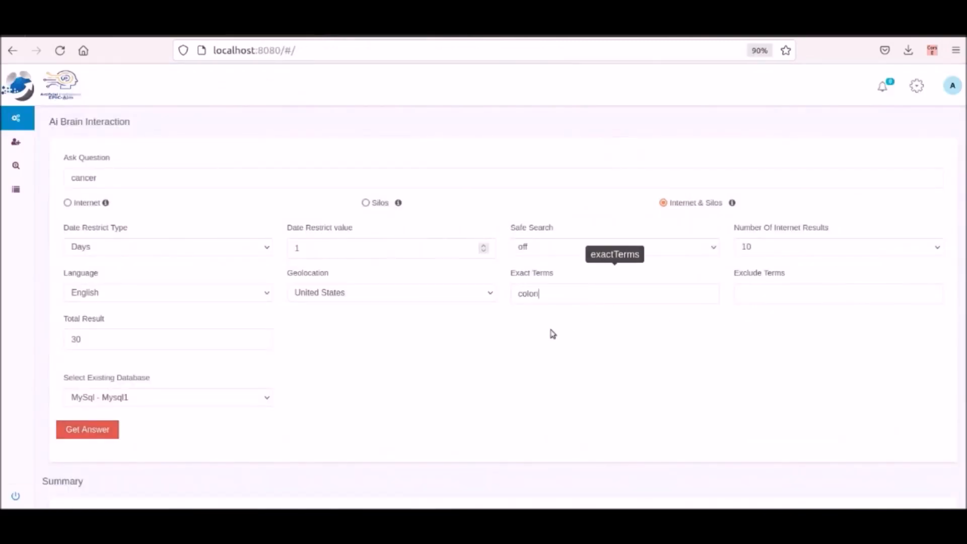
# Get cancer answers from internet and silos requiring the exact term colon.
pyautogui.click(86, 430)
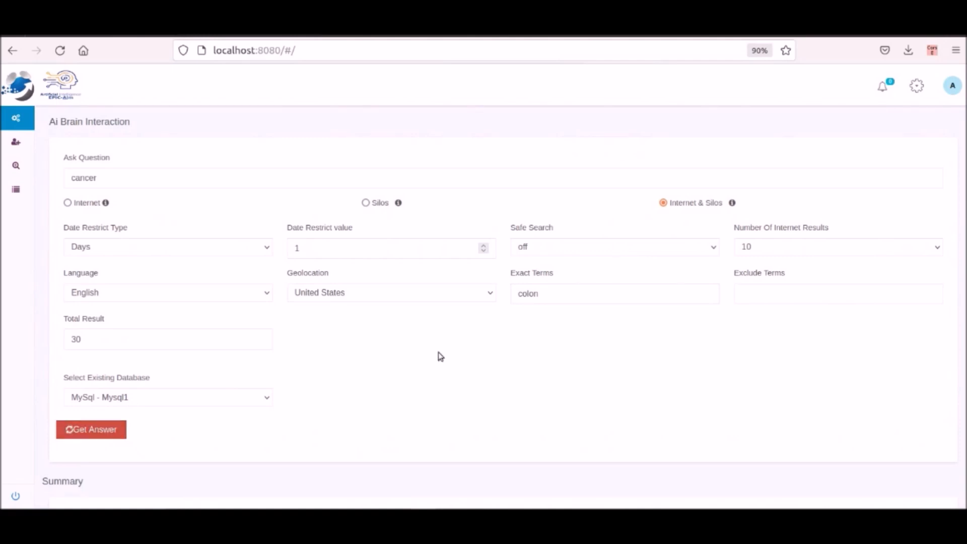
pyautogui.click(90, 429)
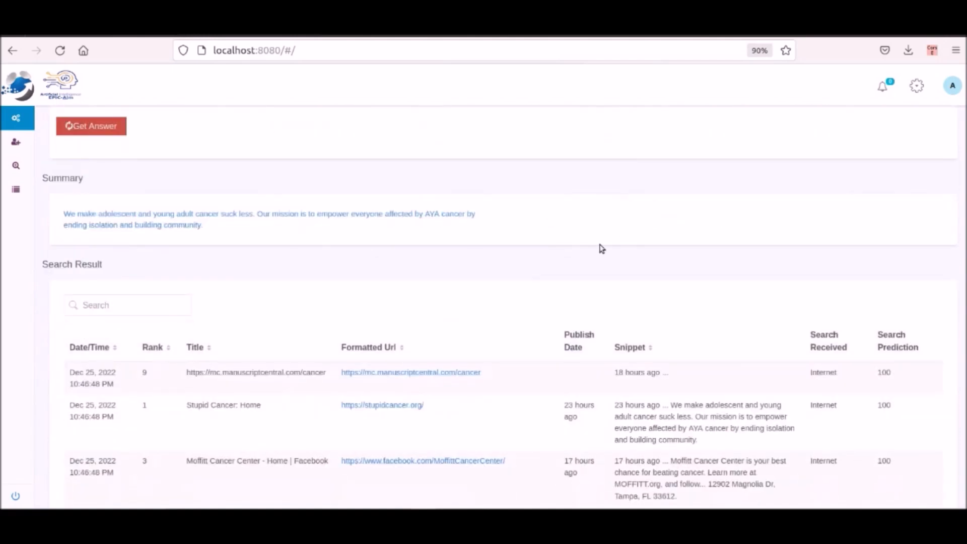
pyautogui.click(91, 126)
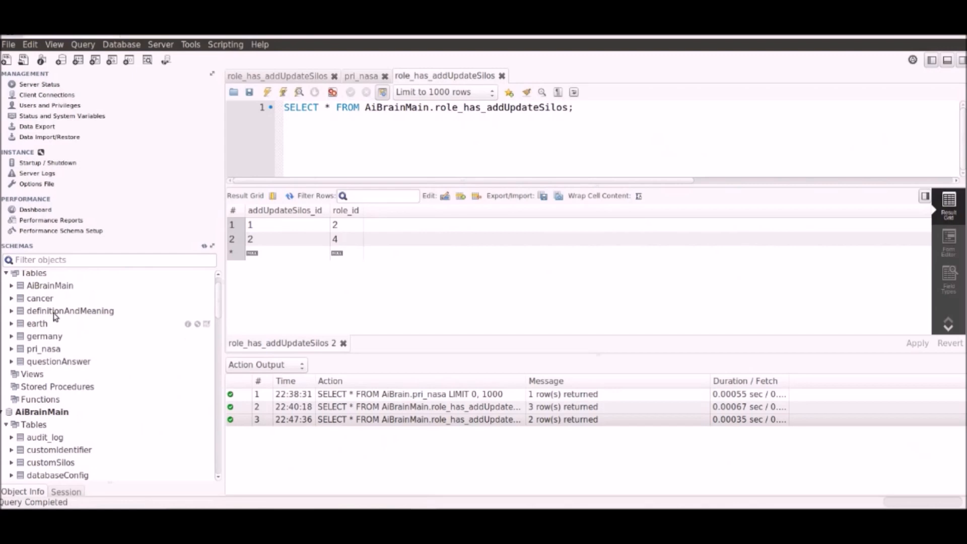
# Show the cancer table's three stored searches and inspect the full result items of one.
pyautogui.doubleClick(41, 299)
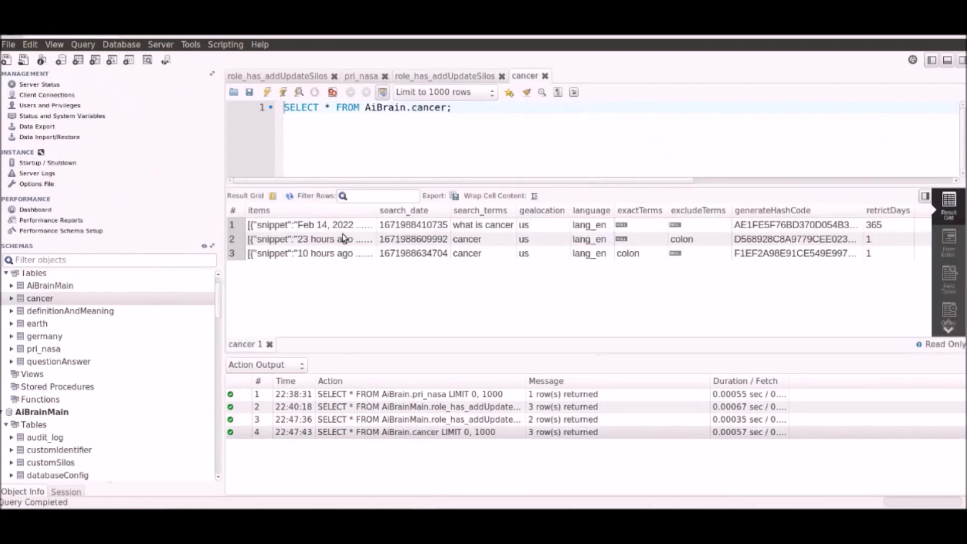
pyautogui.doubleClick(308, 224)
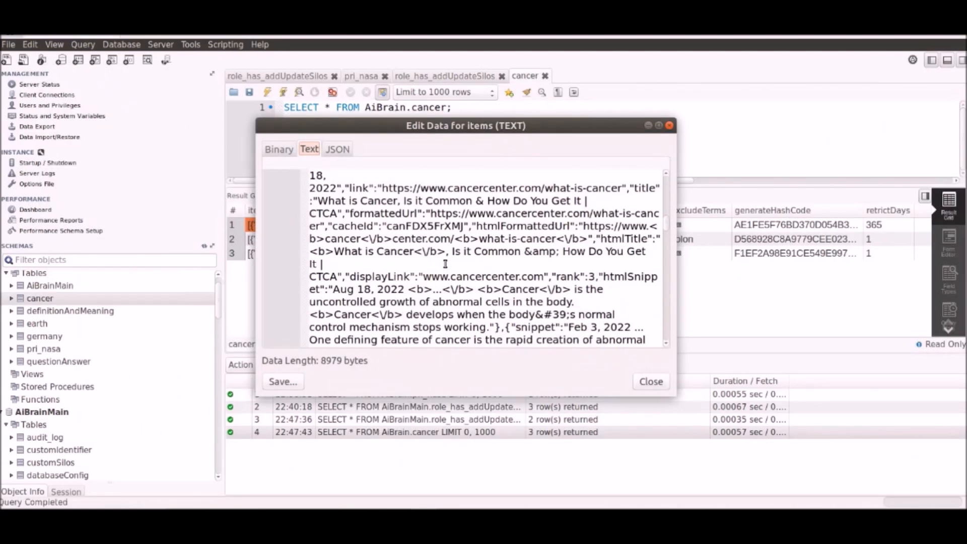
pyautogui.scroll(-3)
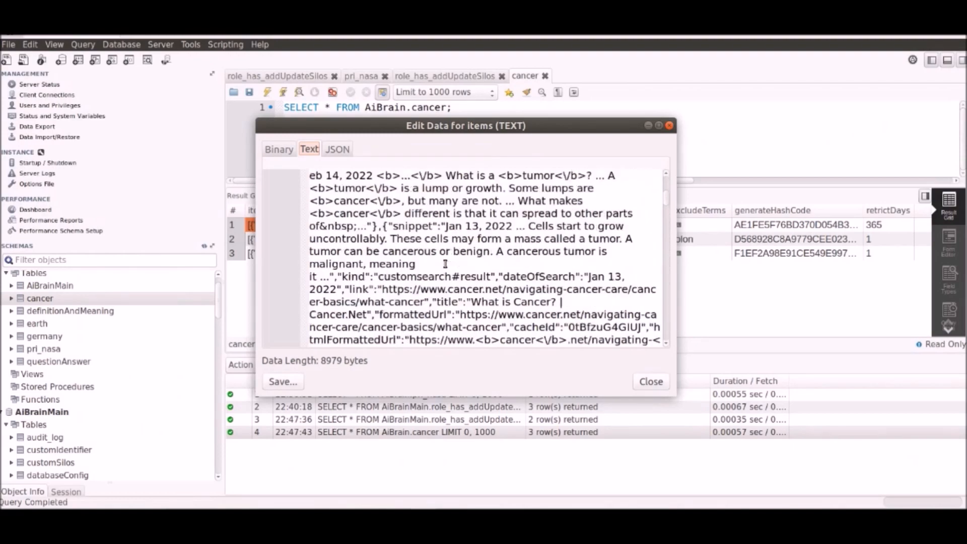
pyautogui.click(650, 380)
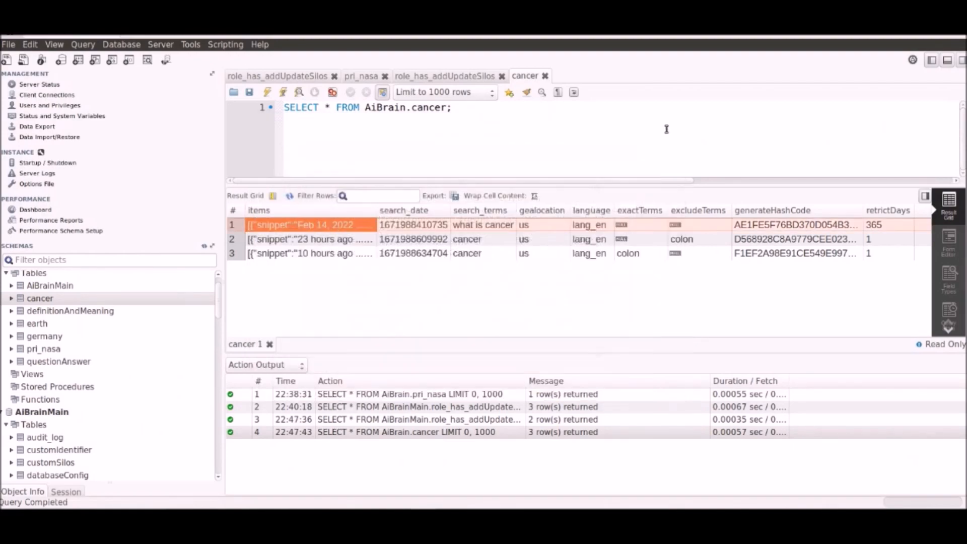
pyautogui.moveTo(34, 235)
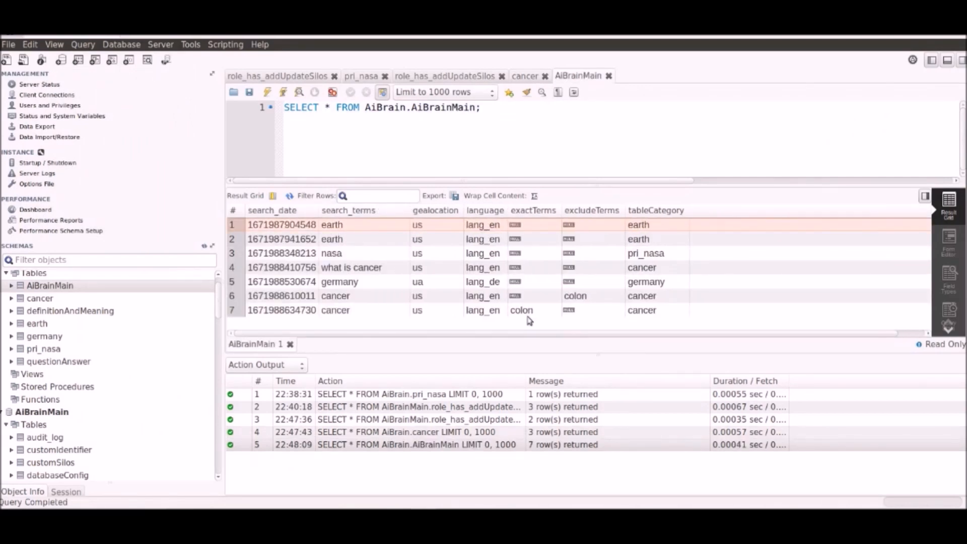
pyautogui.moveTo(614, 316)
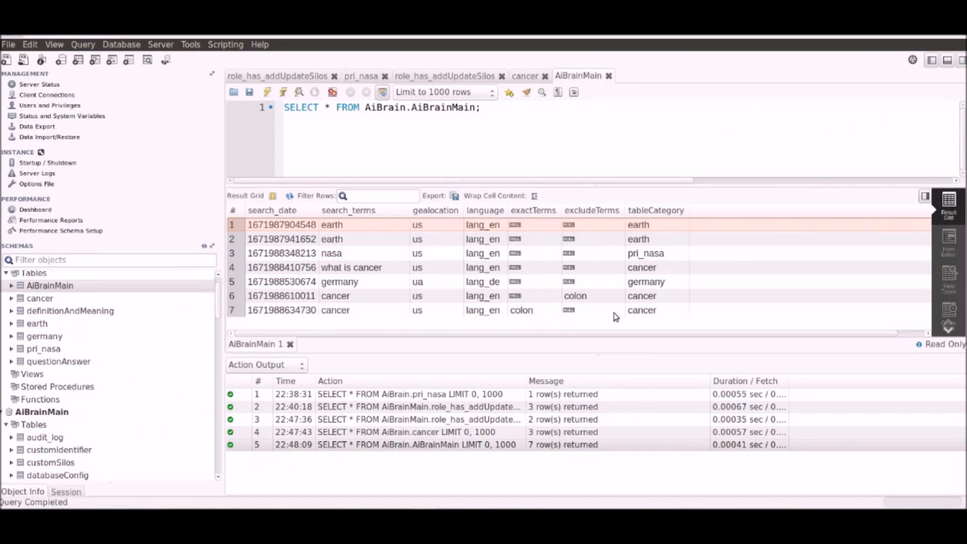